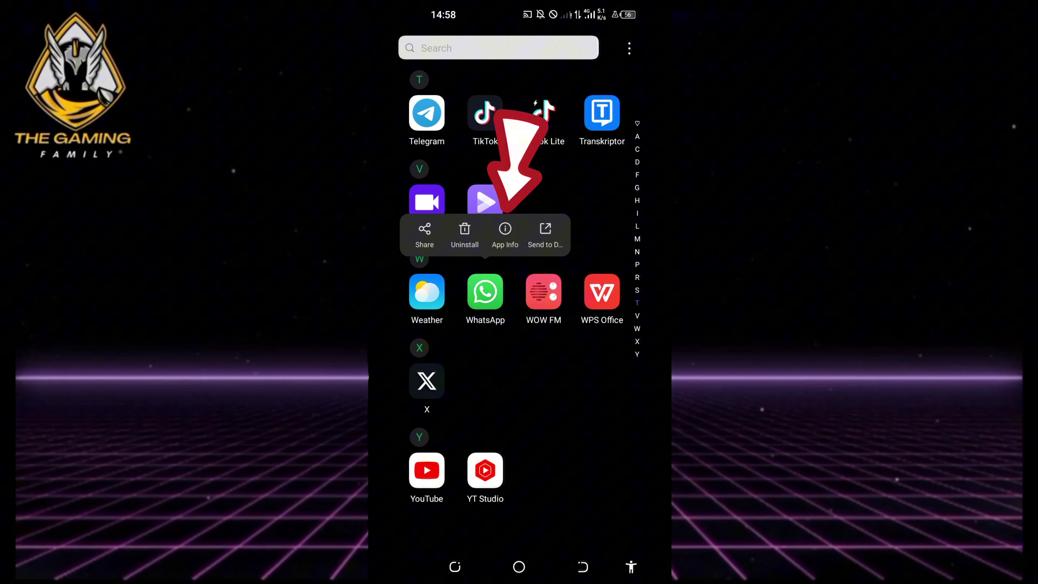
Step: Clear WhatsApp's cached data from its App Info storage page
left_click(504, 232)
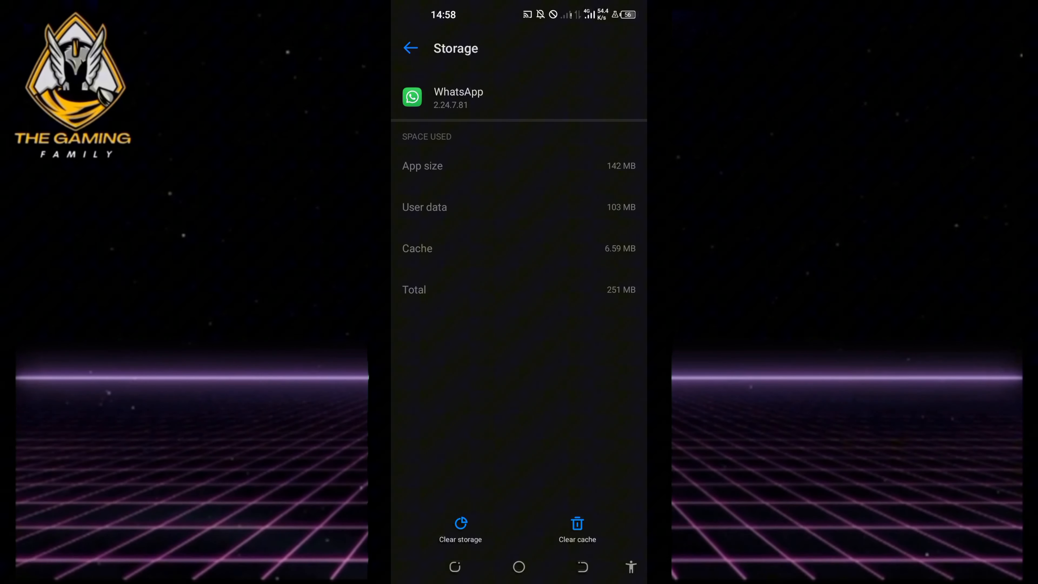
left_click(576, 528)
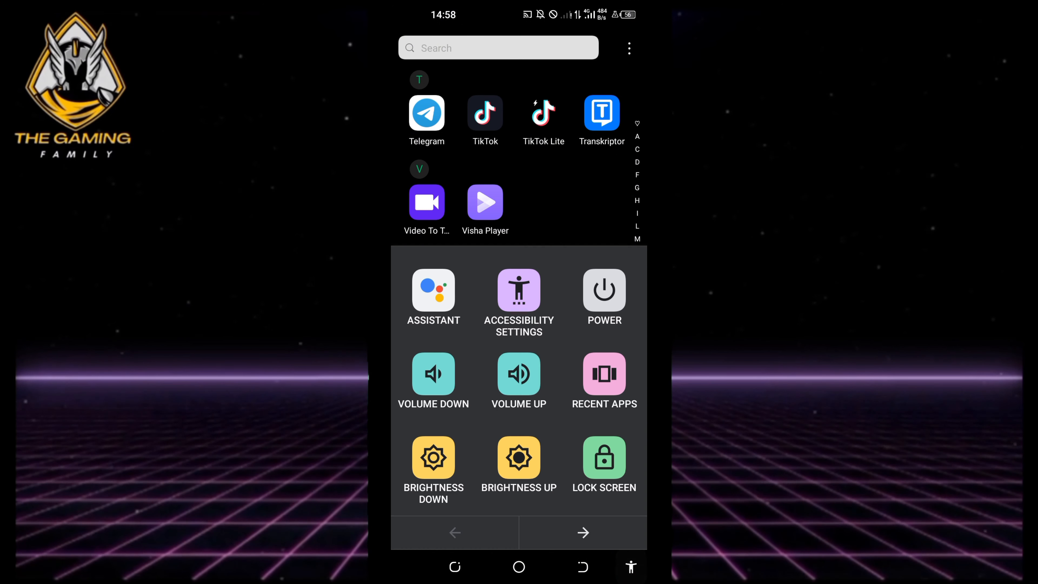
Step: Bring up the Power restart/shutdown screen from the Accessibility Menu, then dismiss it
left_click(602, 290)
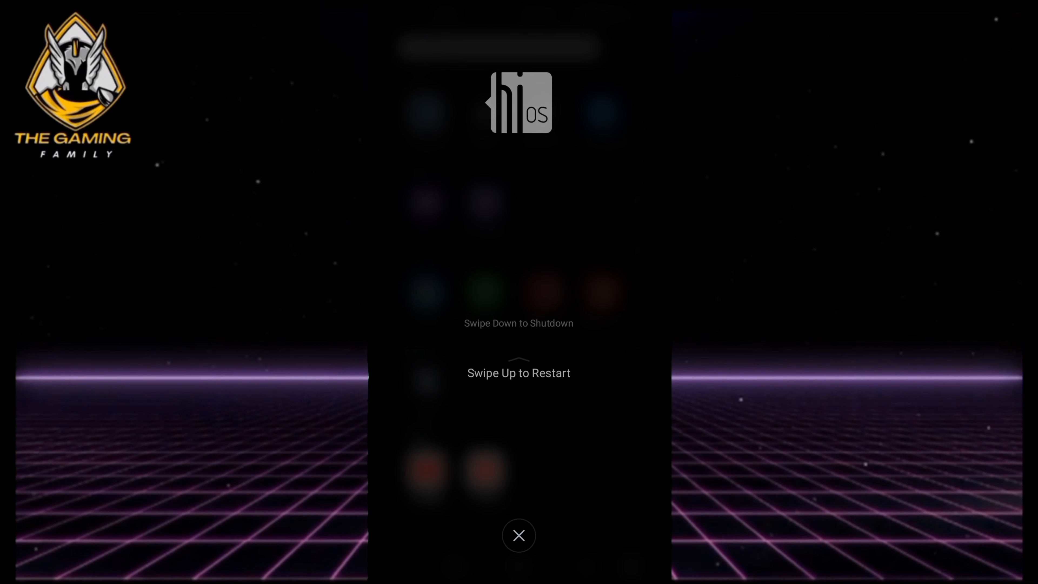
left_click(518, 535)
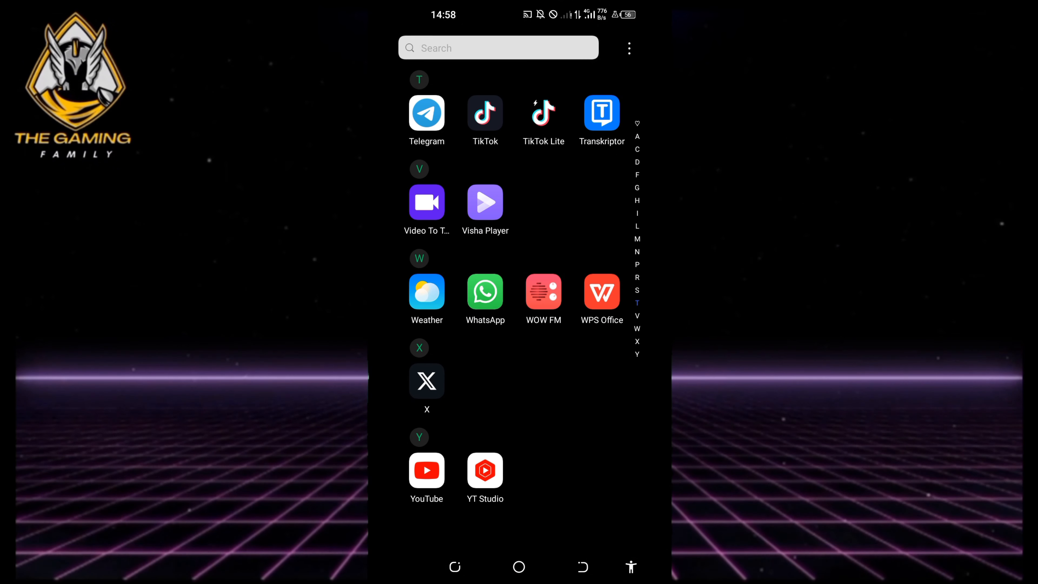